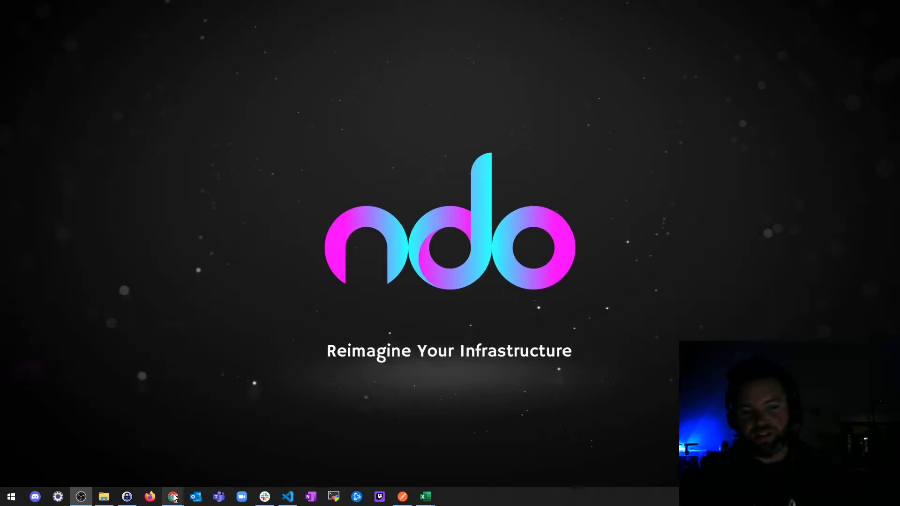
Bring up the browser showing the Packer Getting Started with AWS collection.
{"action": "left_click", "coordinate": [173, 497]}
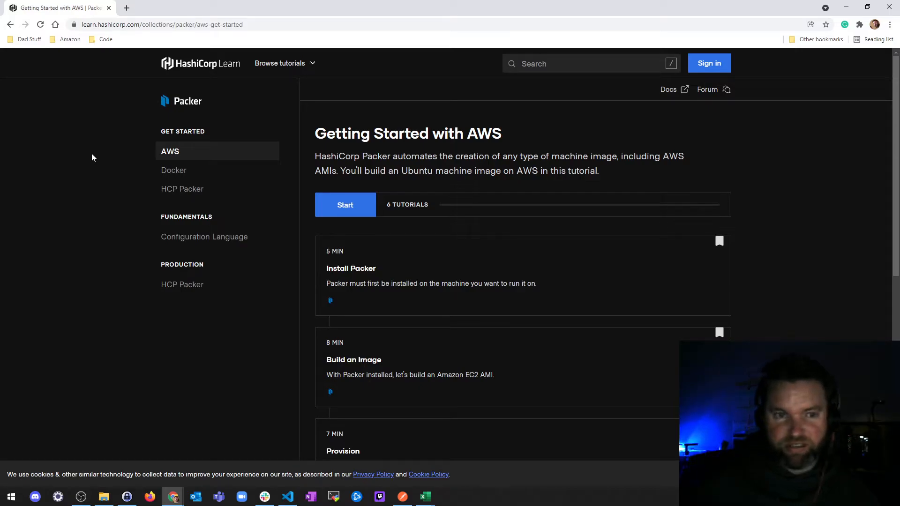
{"action": "mouse_move", "coordinate": [184, 123]}
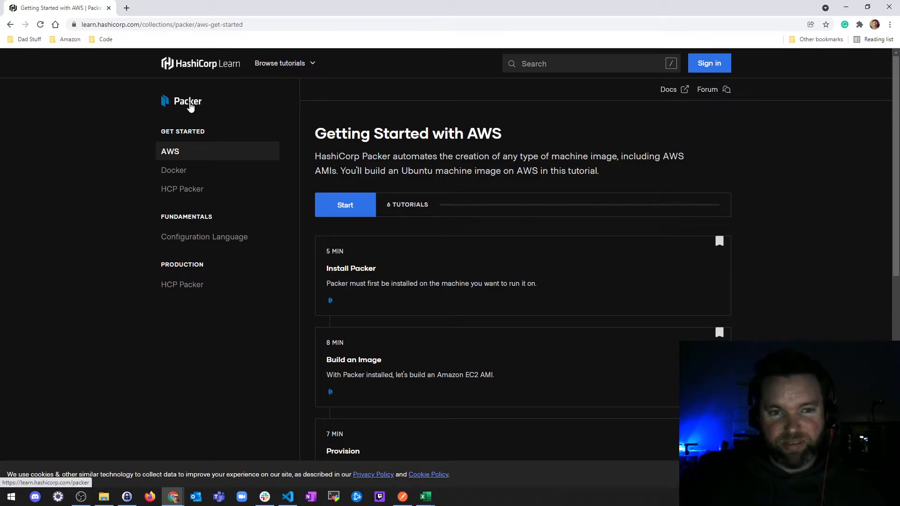
{"action": "mouse_move", "coordinate": [107, 120]}
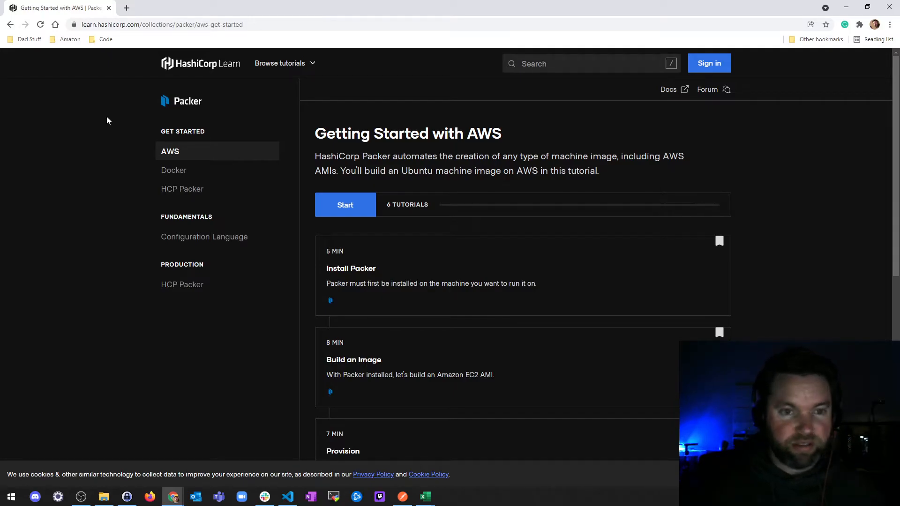
{"action": "mouse_move", "coordinate": [112, 124]}
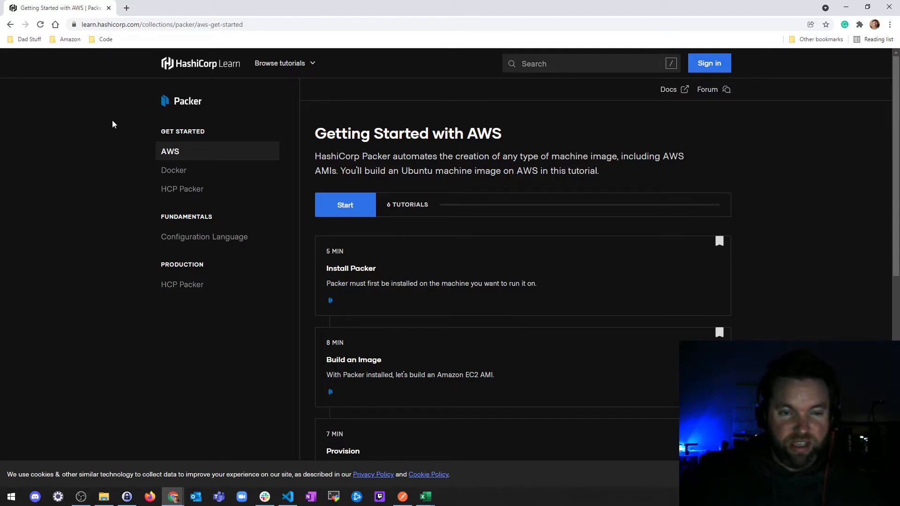
{"action": "mouse_move", "coordinate": [105, 122]}
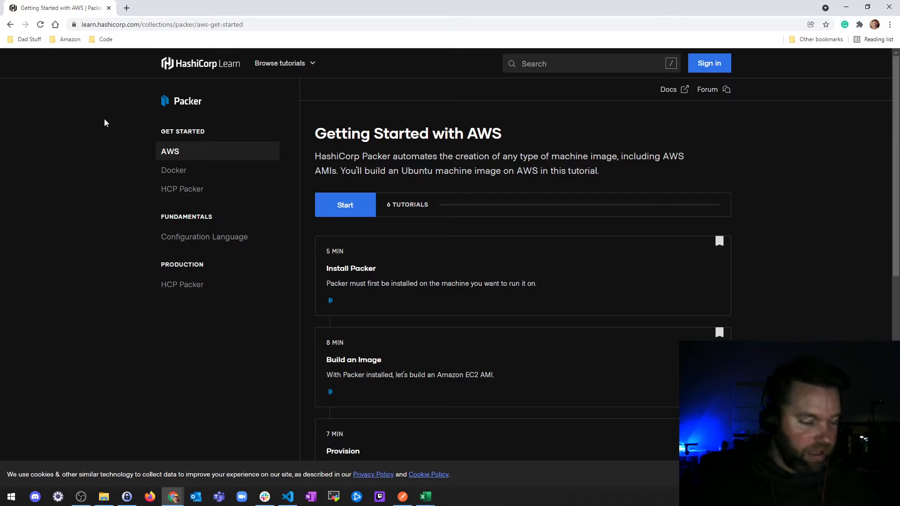
{"action": "mouse_move", "coordinate": [106, 118]}
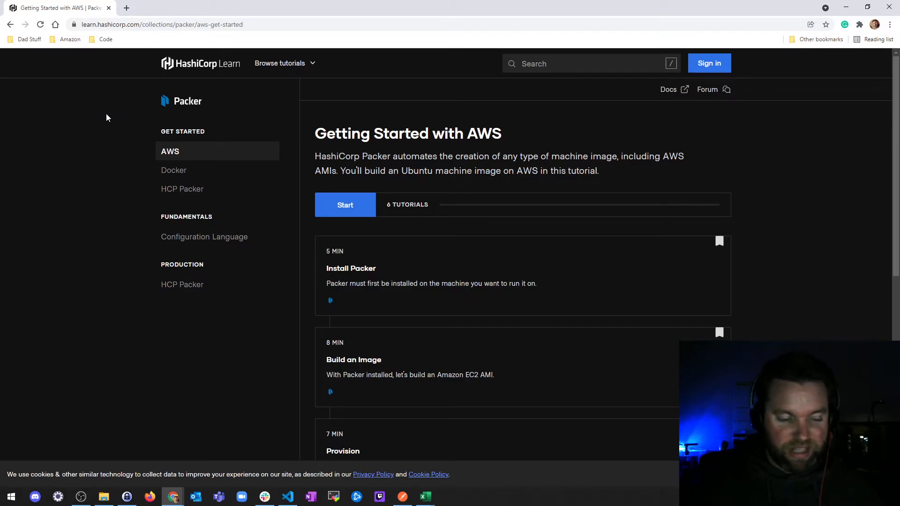
{"action": "mouse_move", "coordinate": [109, 113]}
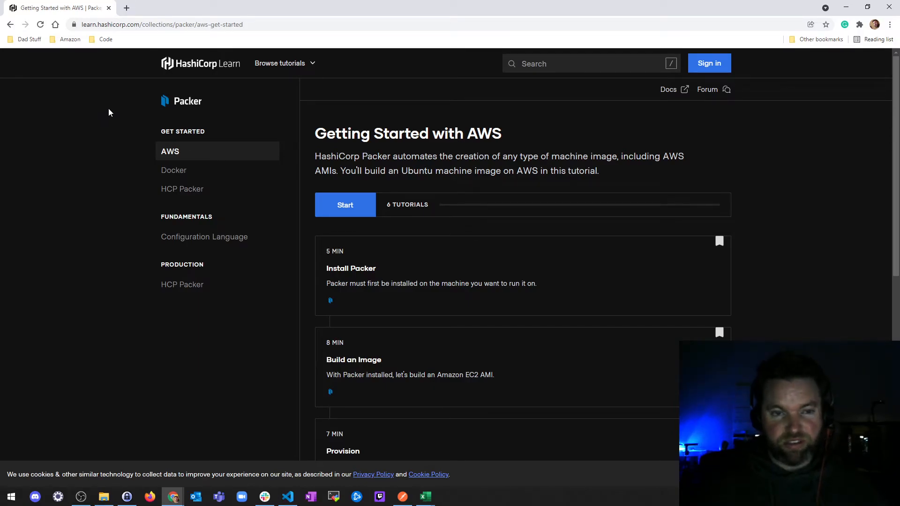
{"action": "mouse_move", "coordinate": [131, 125]}
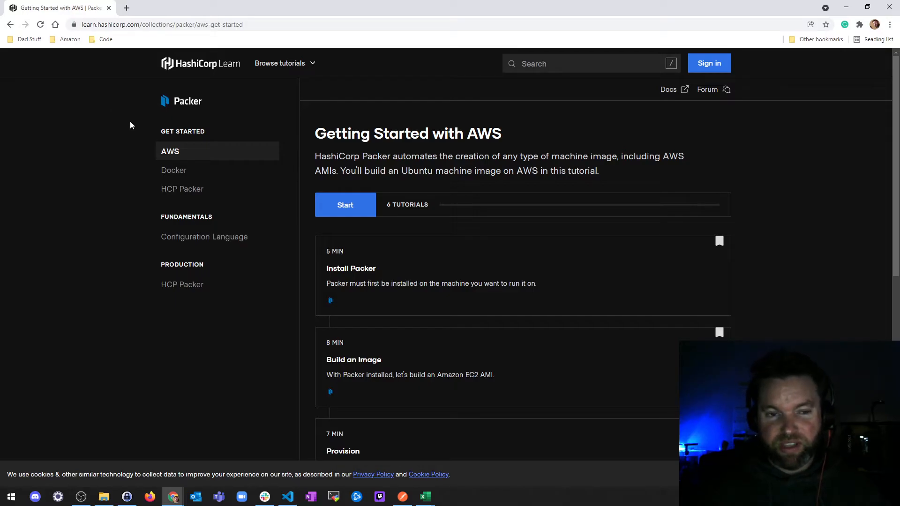
{"action": "mouse_move", "coordinate": [403, 212]}
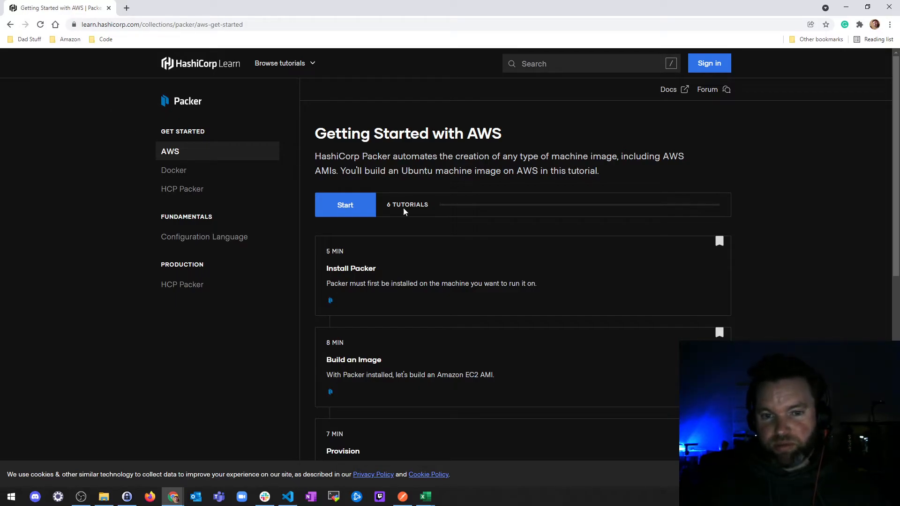
Review the six AWS tutorials, then move to the Getting Started with Docker collection.
{"action": "scroll", "scroll_direction": "down", "scroll_amount": 3}
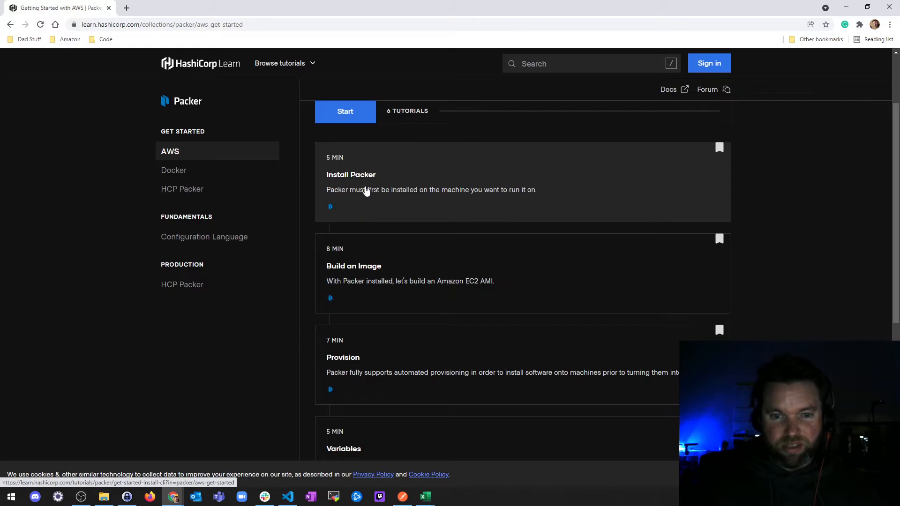
{"action": "scroll", "scroll_direction": "down", "scroll_amount": 3}
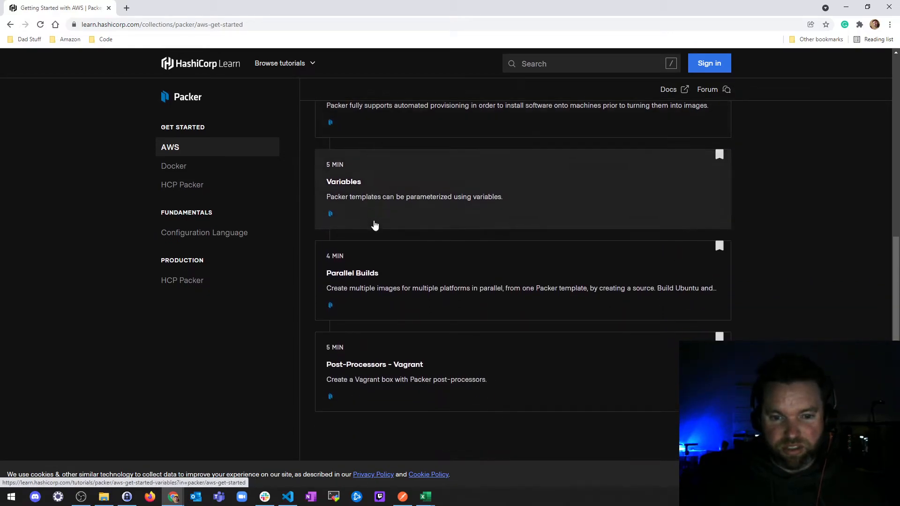
{"action": "scroll", "scroll_direction": "down", "scroll_amount": 3}
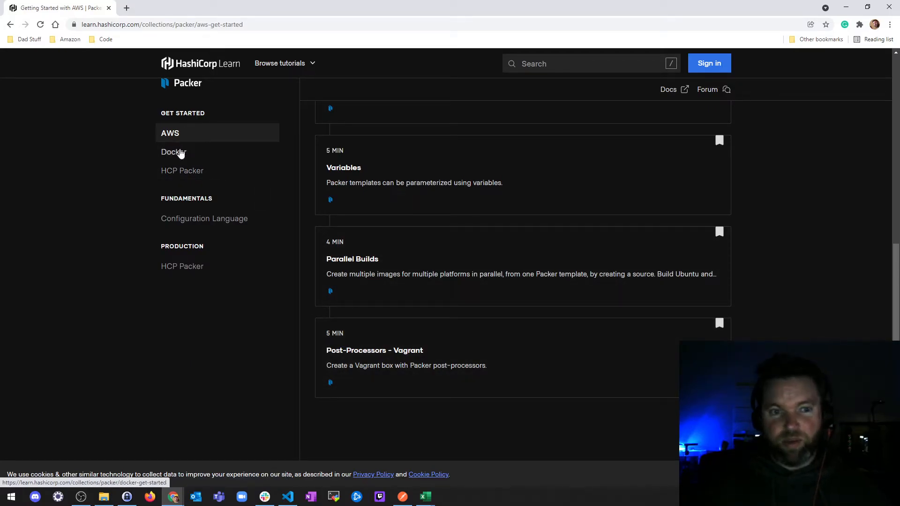
{"action": "left_click", "coordinate": [174, 152]}
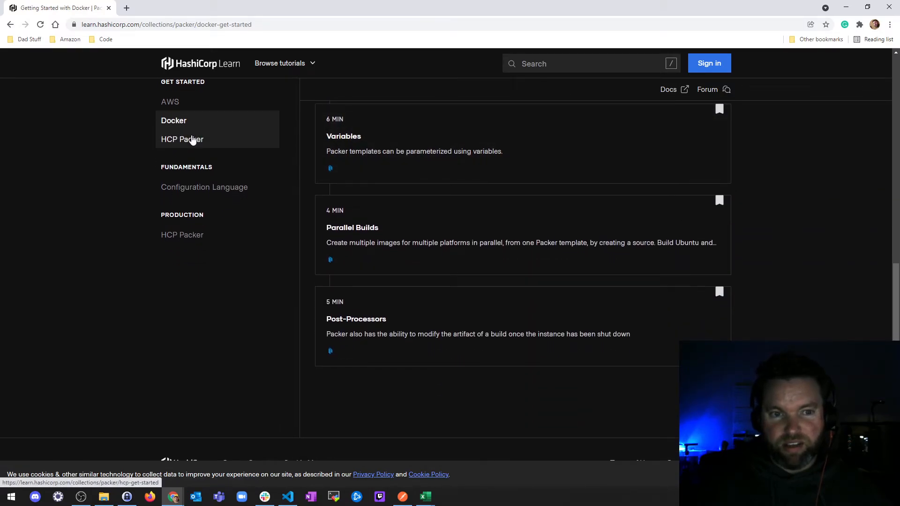
Open the Get Started with HCP Packer collection from the sidebar.
{"action": "left_click", "coordinate": [182, 139]}
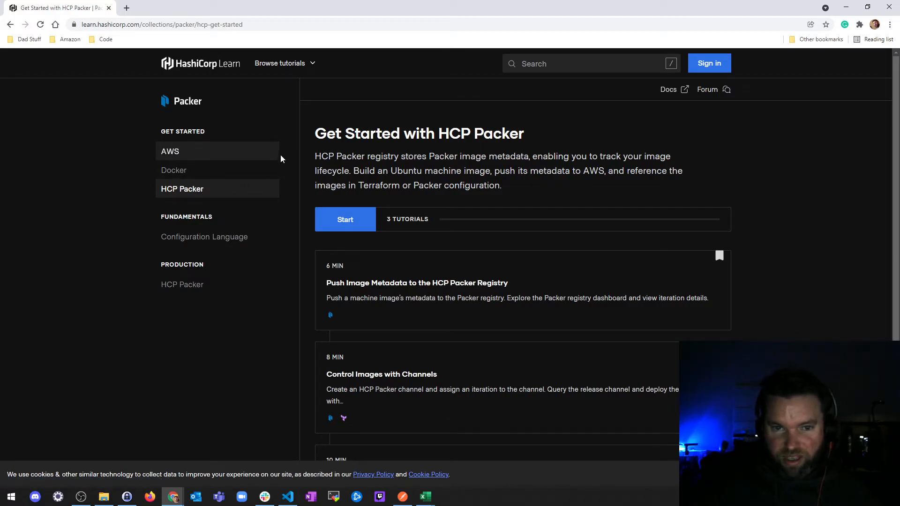
{"action": "mouse_move", "coordinate": [196, 167]}
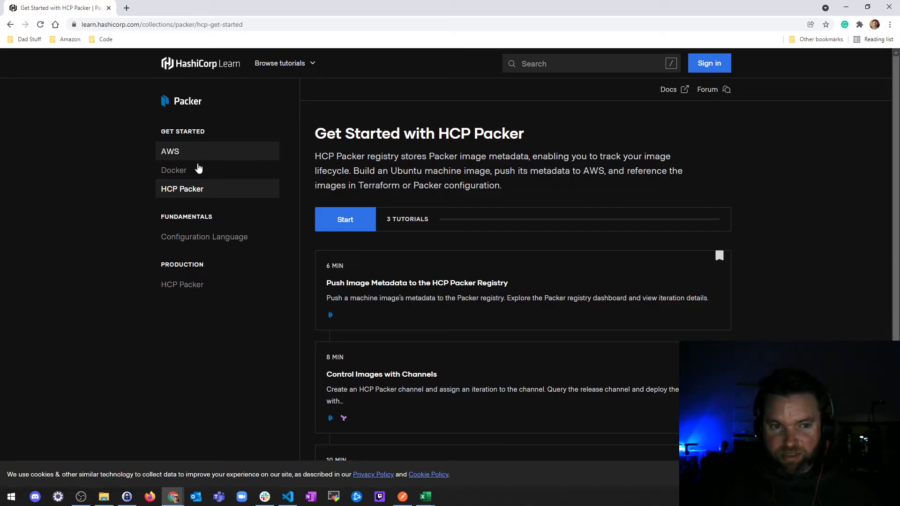
{"action": "mouse_move", "coordinate": [203, 240]}
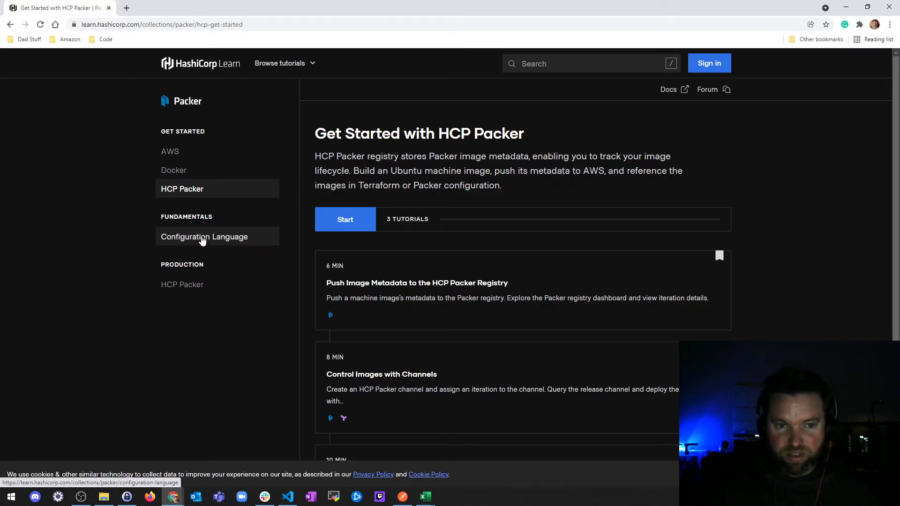
View the Configuration Language collection, then the production HCP Packer golden image pipeline collection.
{"action": "left_click", "coordinate": [204, 236]}
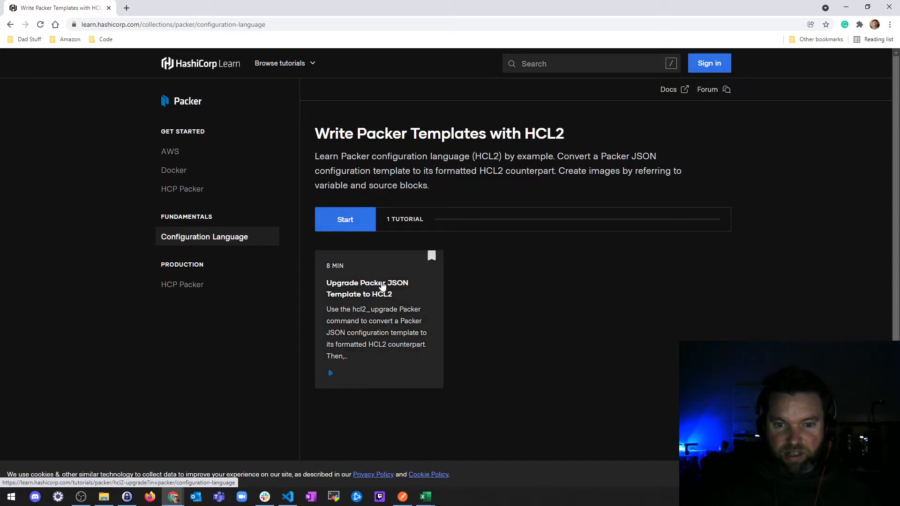
{"action": "mouse_move", "coordinate": [384, 294]}
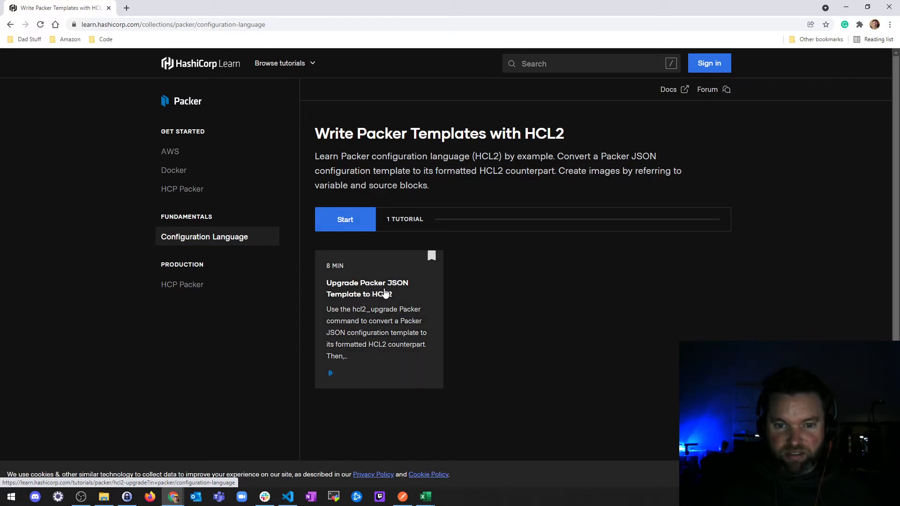
{"action": "left_click", "coordinate": [182, 285]}
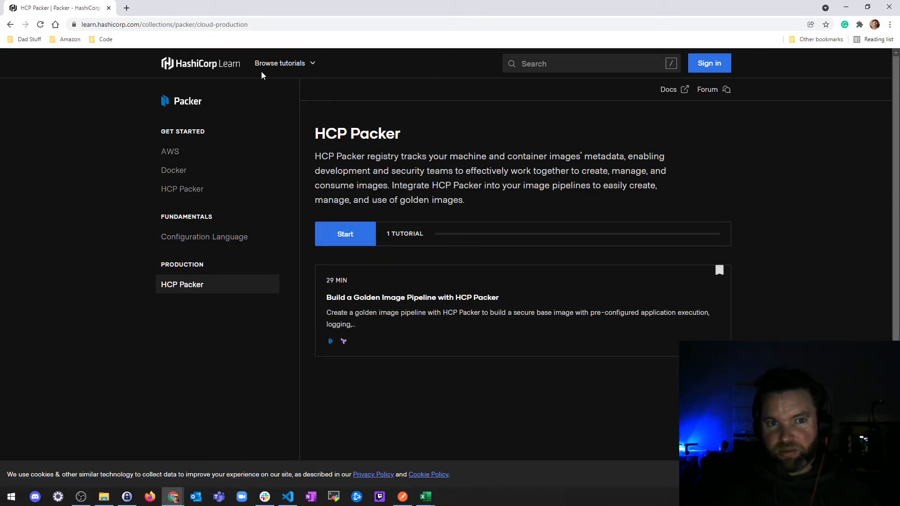
{"action": "mouse_move", "coordinate": [46, 130]}
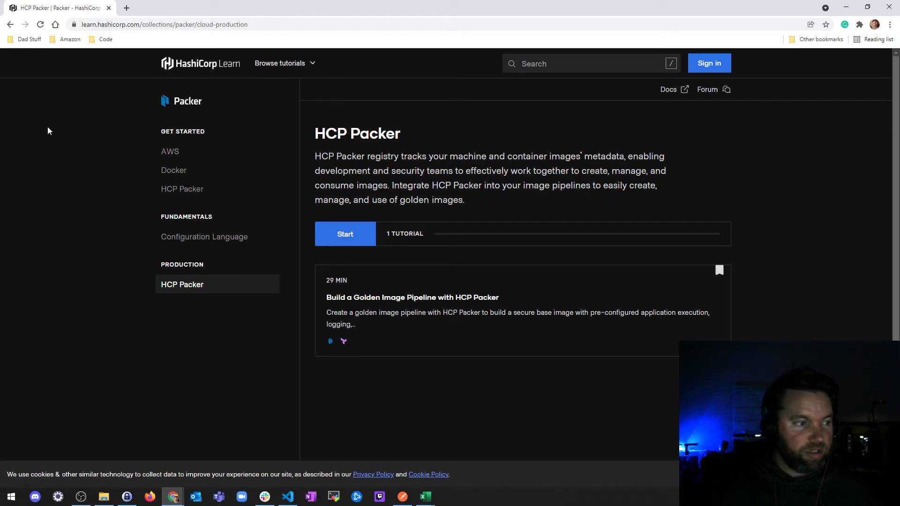